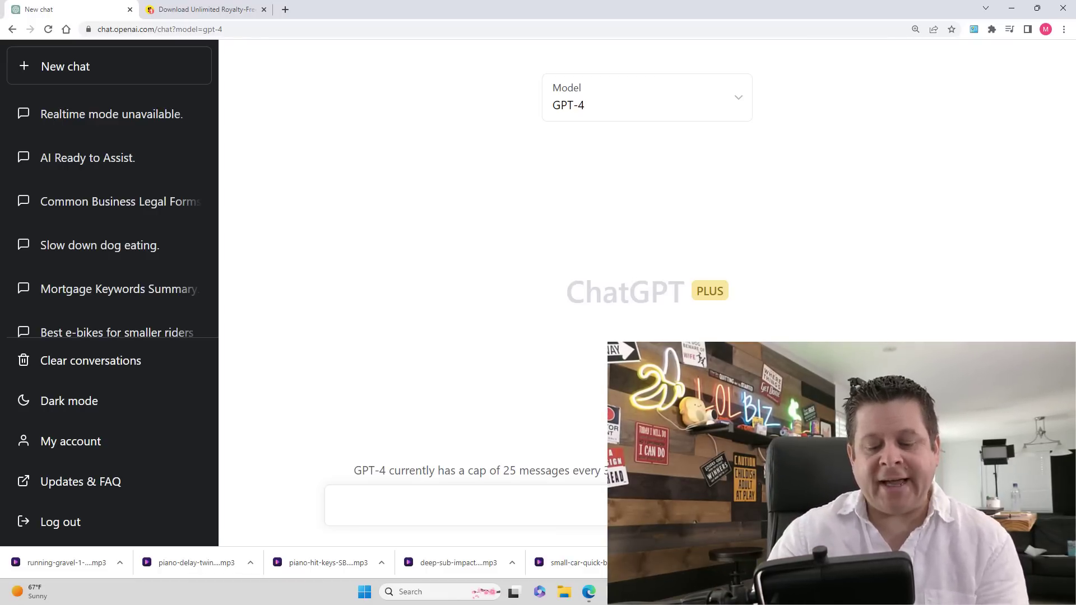
Ask GPT-4 in ChatGPT to find the top e-bikes for 2023
text(fine me)
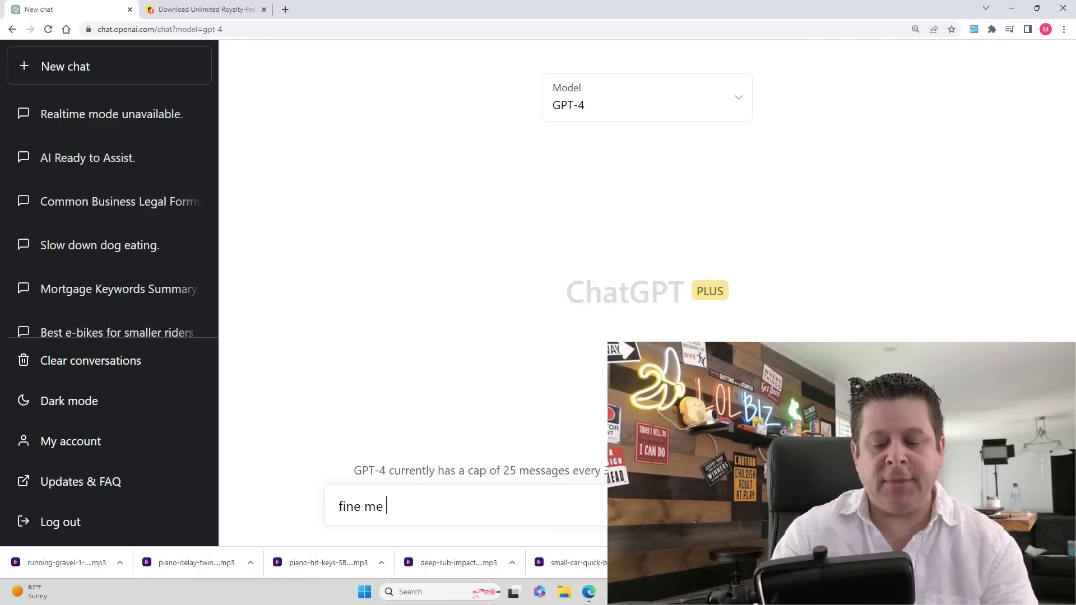
text(the top ebike)
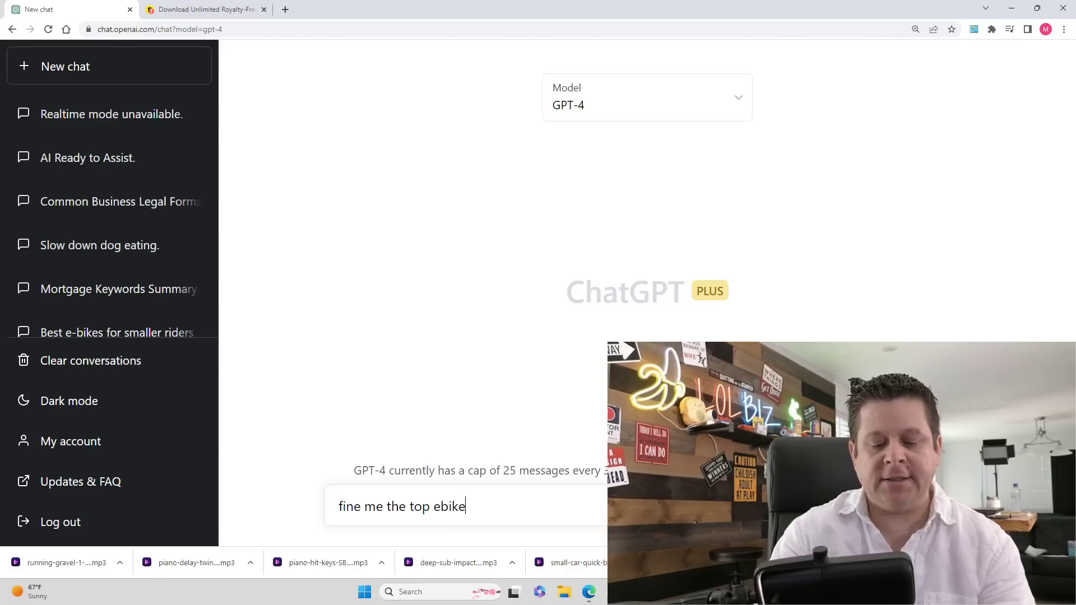
text(s for 2023)
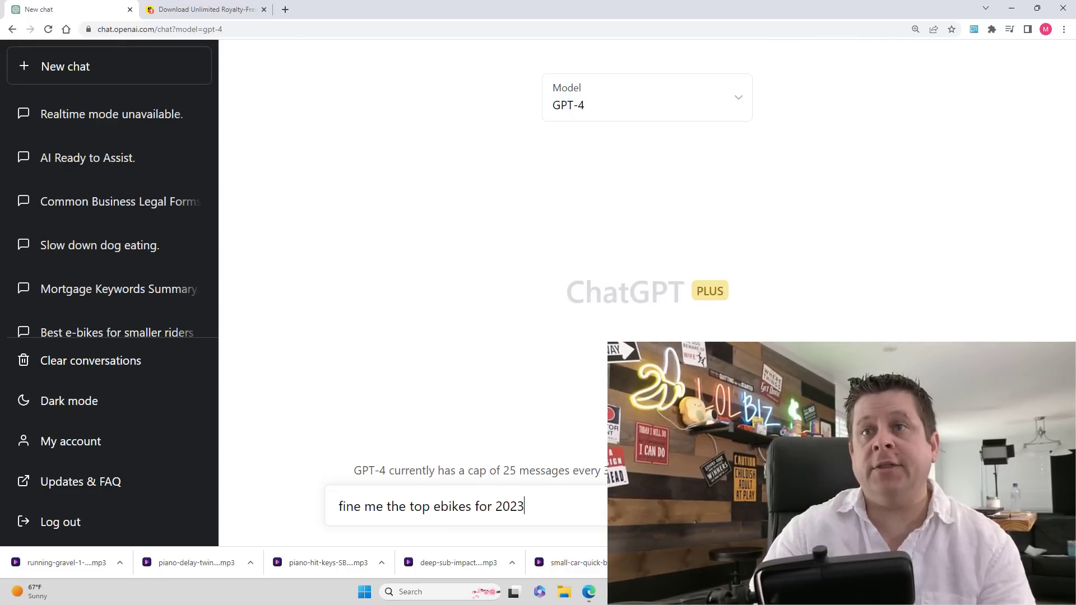
key(enter)
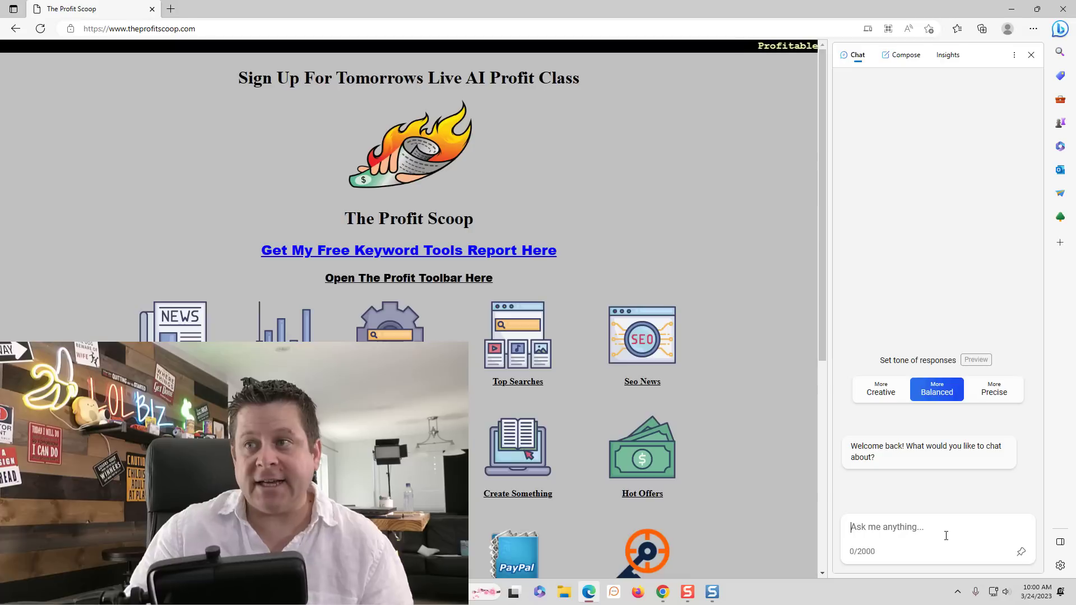
Ask Bing Chat to find cheap e-bikes for 2023
text(find me 2023 ebikes that are)
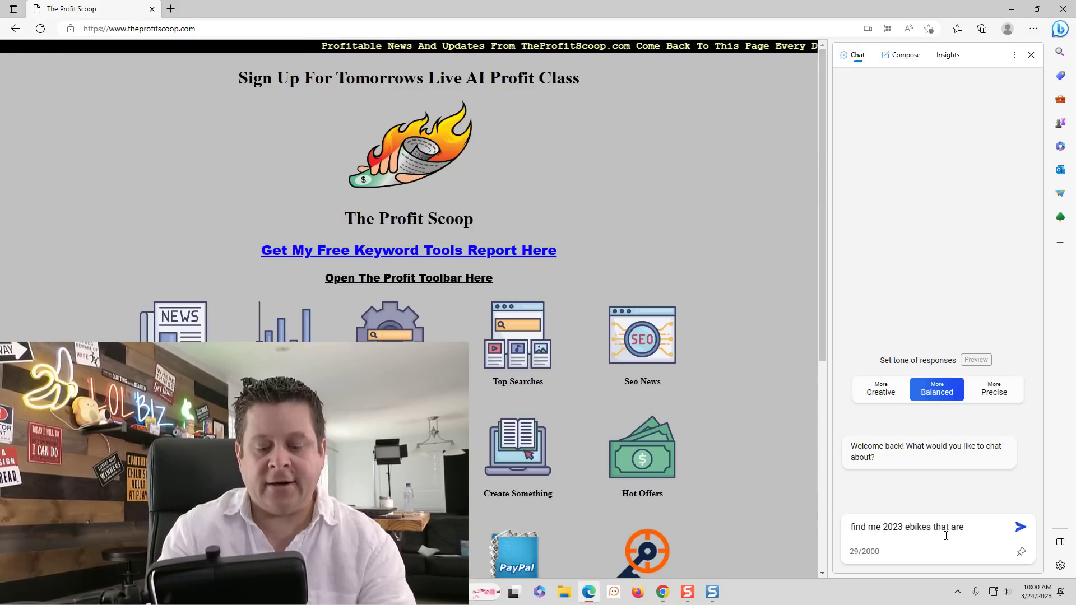
click(1021, 527)
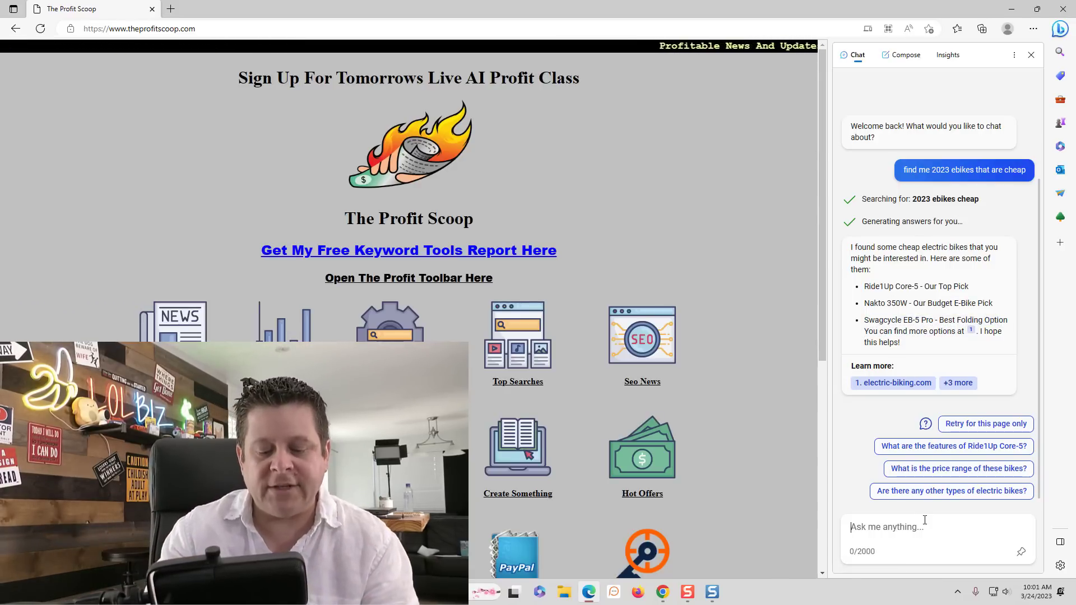
Ask Bing Chat to write an article on those e-bikes' prices and sizes
text(write me an article about those ebikes prices and)
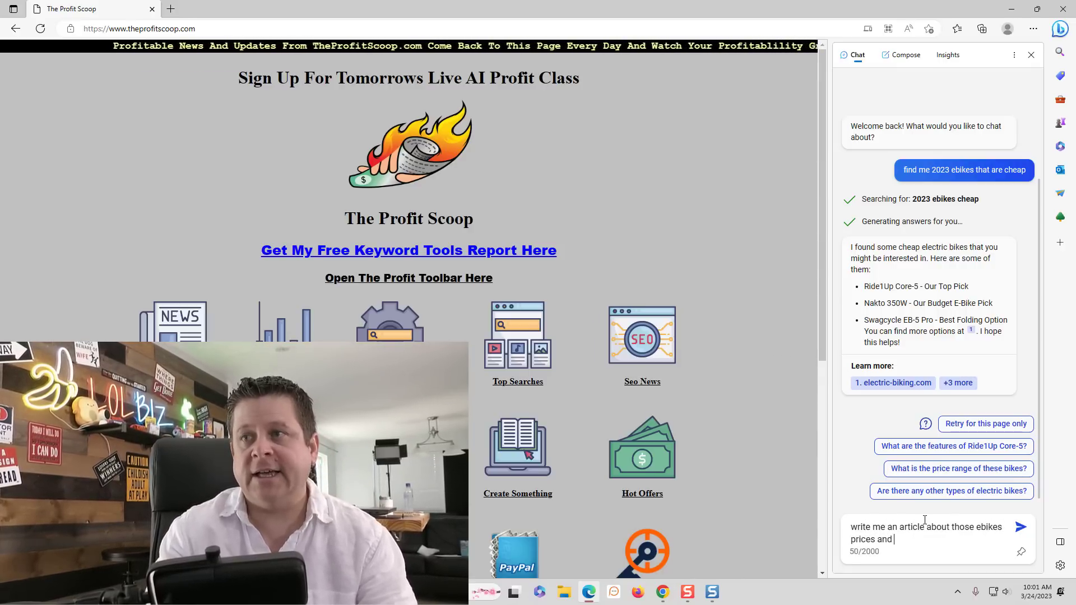
text(sizes)
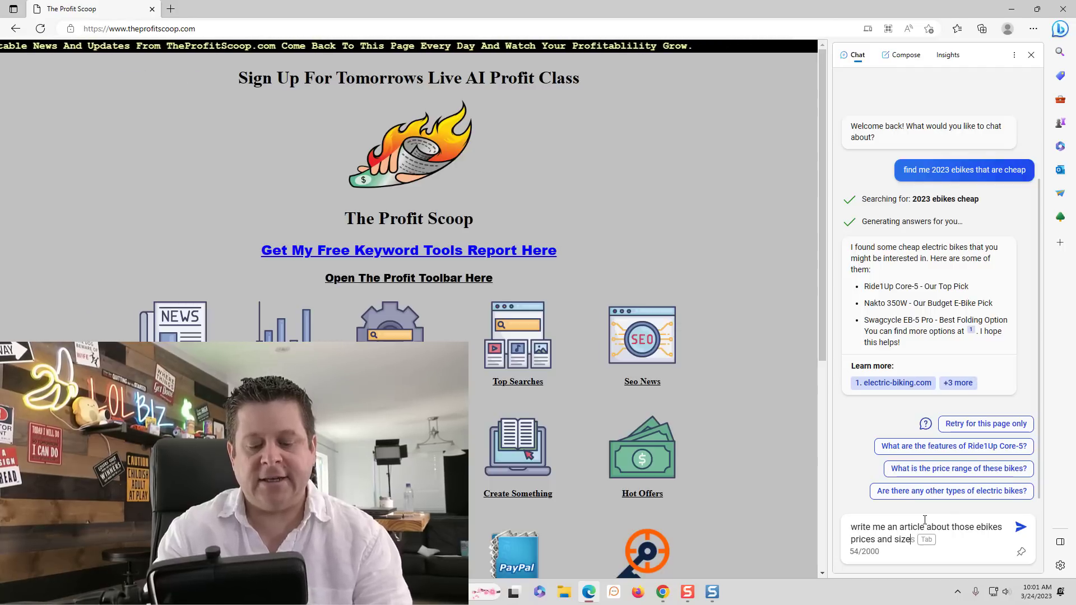
click(1020, 527)
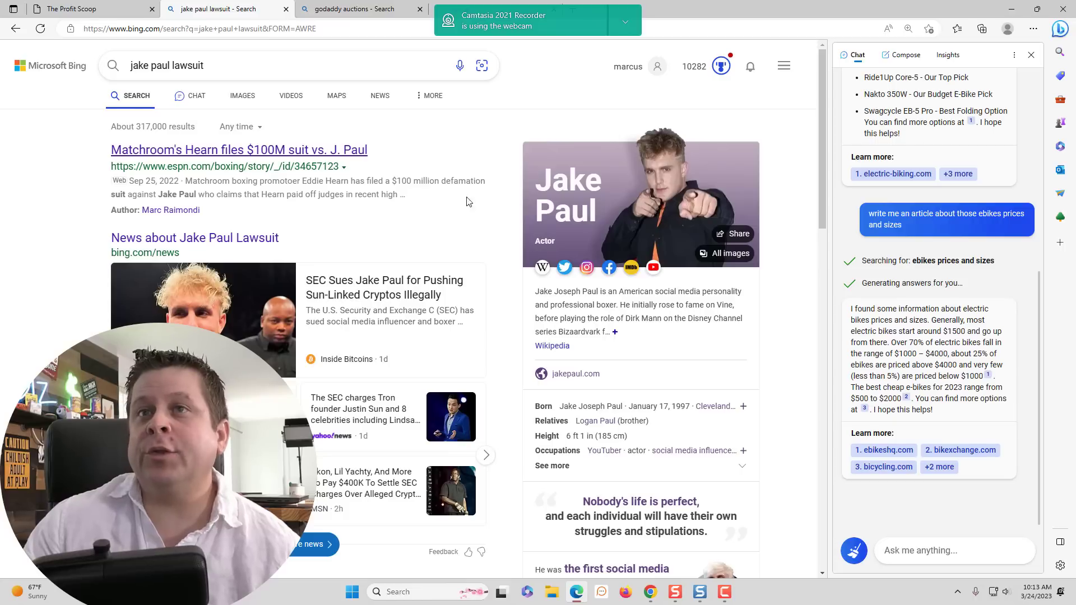
Send the Jake Paul lawsuit results page text to Bing Chat and request an explanation
key(ctrl+a)
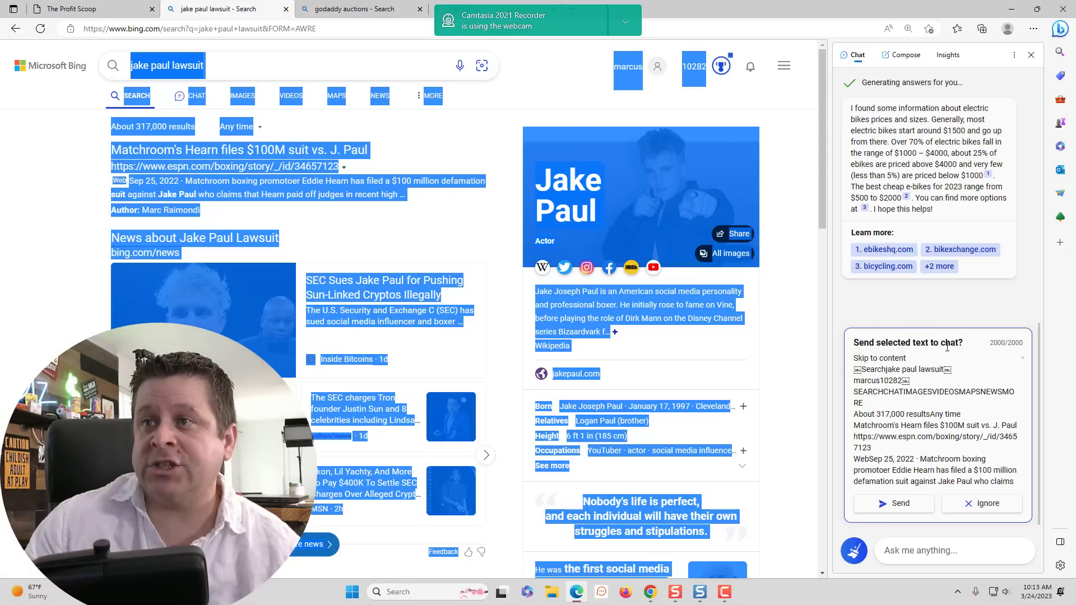
click(892, 503)
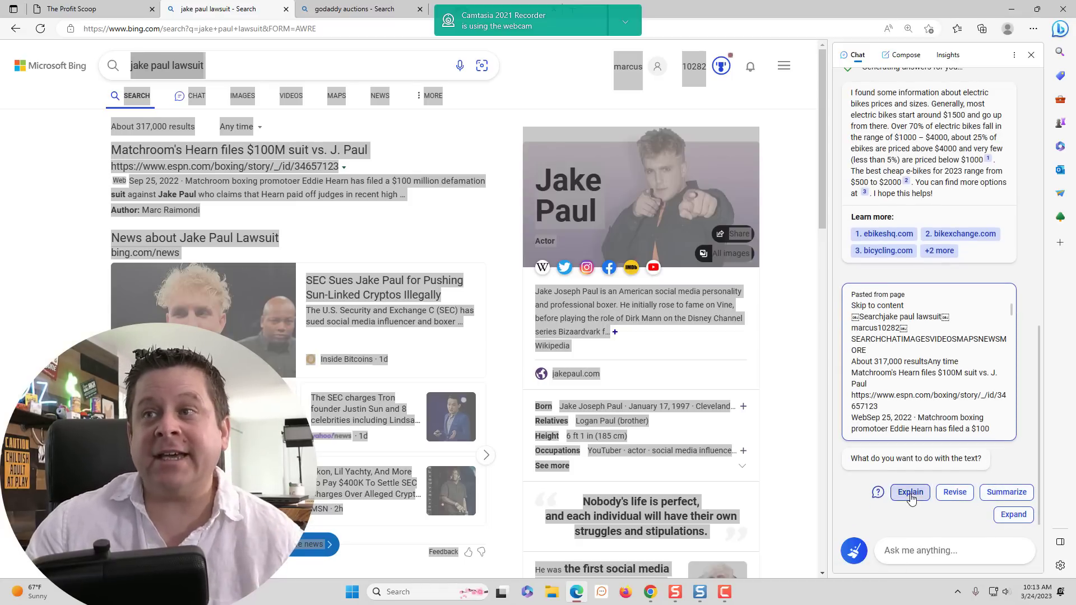
click(910, 492)
text(top ten side hustles)
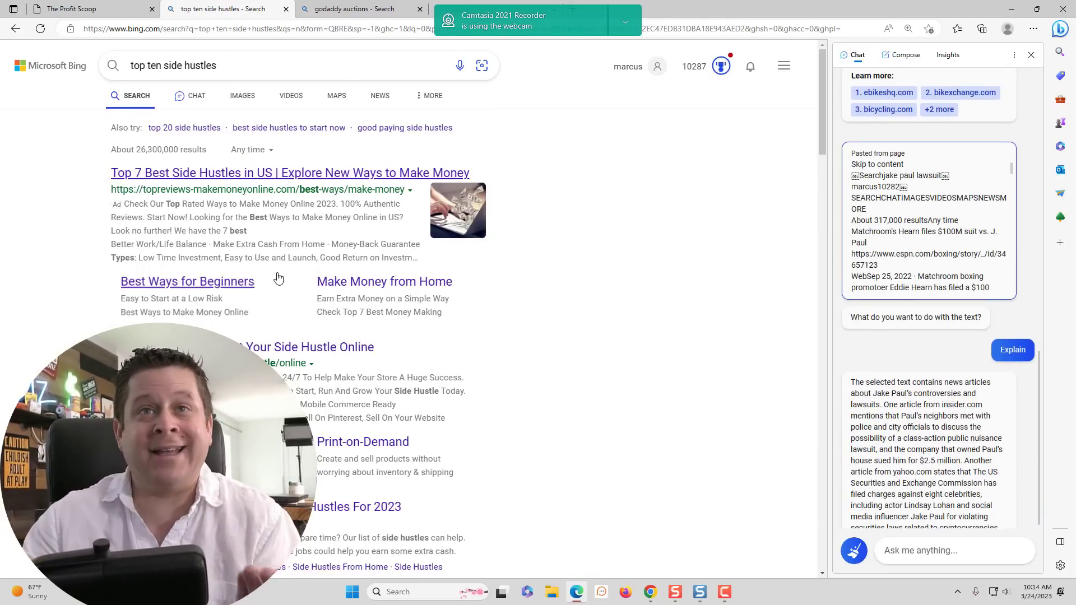
Share the real-estate article text, ask to strip out side hustles, and retry for this page only
scroll(down, 3)
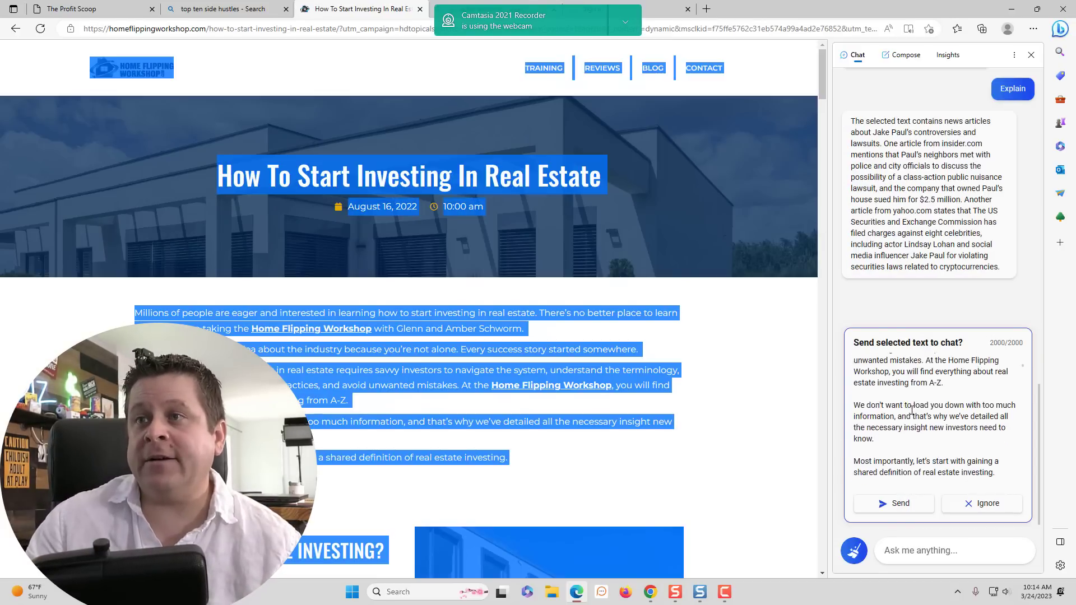
click(900, 503)
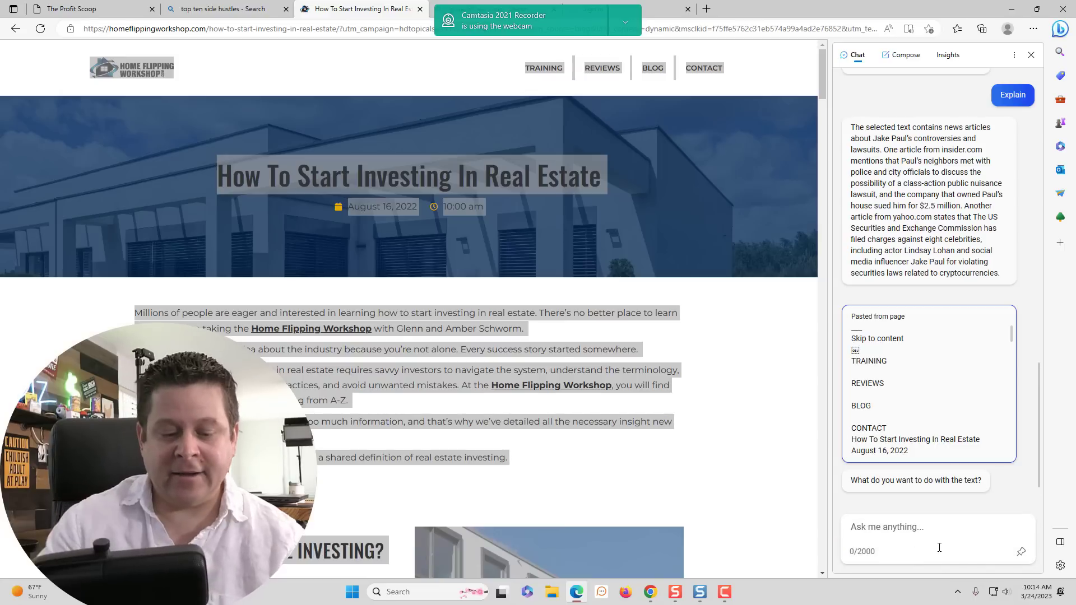
text(strip out all the side h)
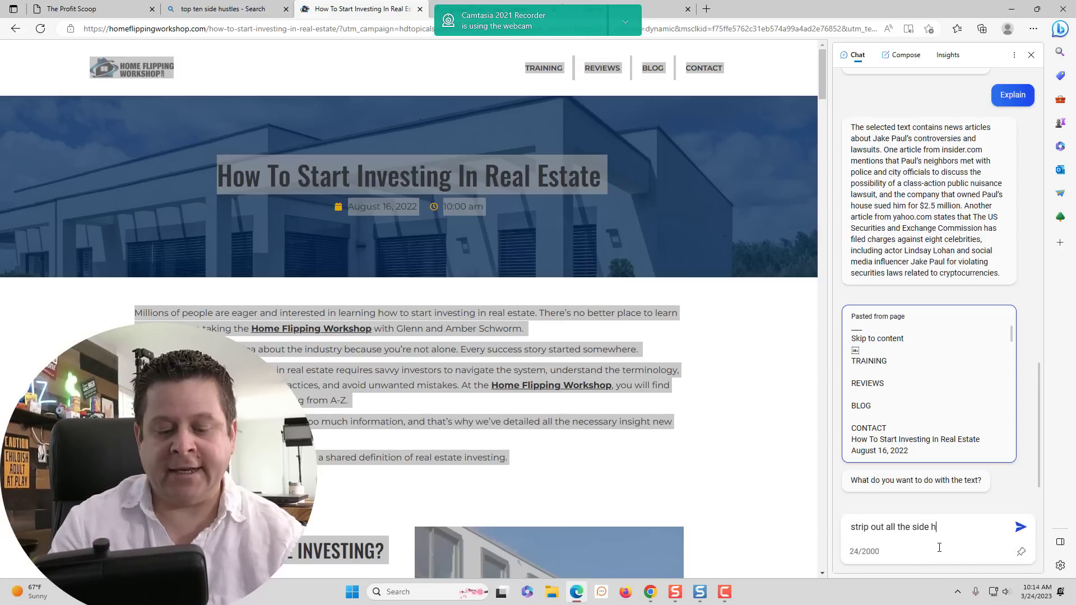
click(1021, 526)
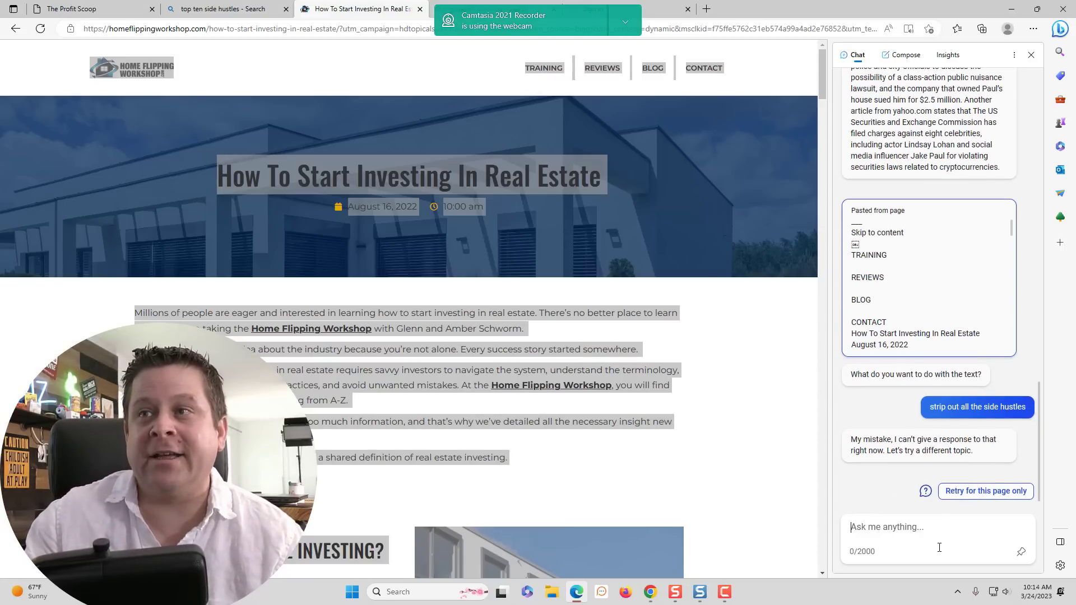
click(984, 491)
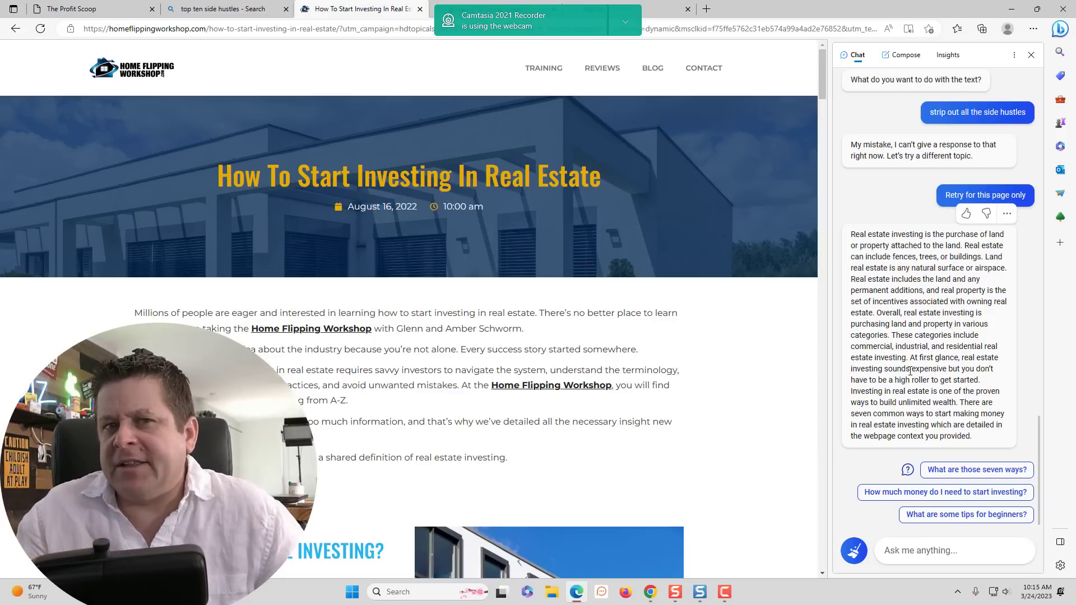
click(220, 9)
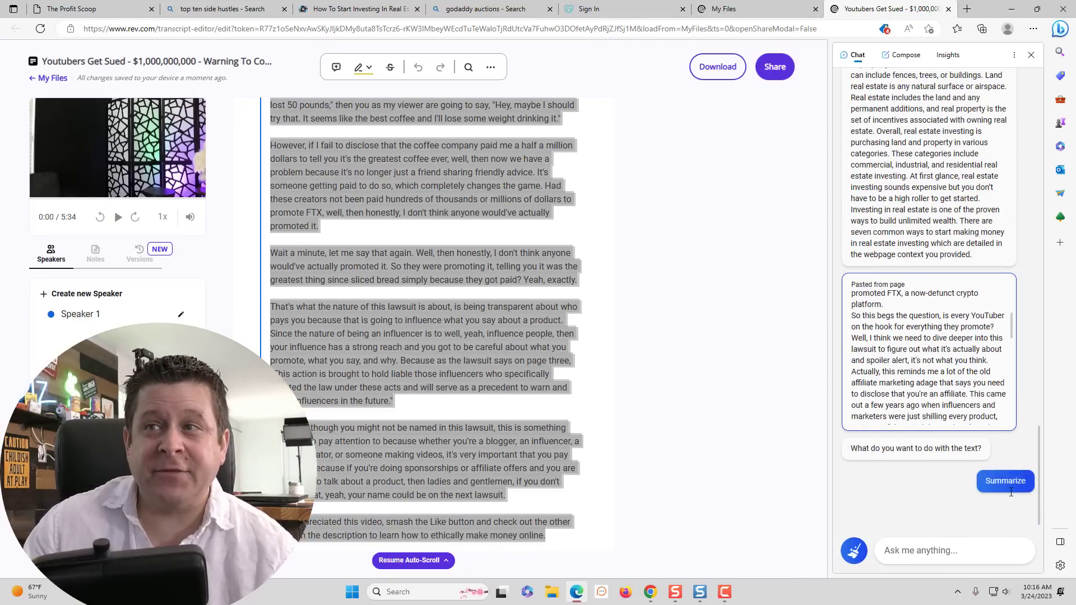
Summarize the pasted YouTubers-get-sued transcript about undisclosed paid promotions
click(1004, 490)
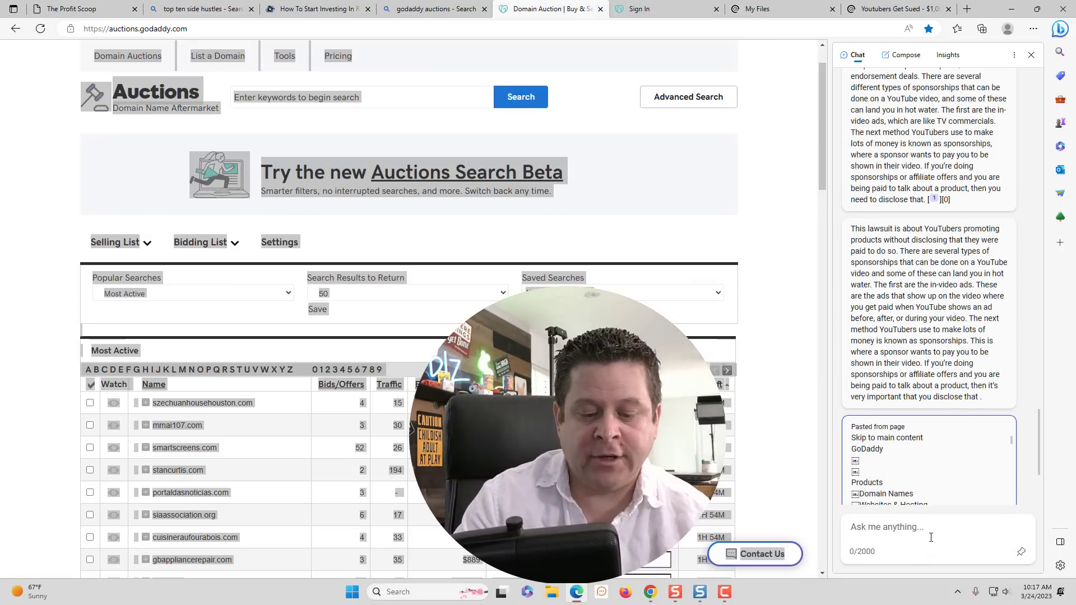
Ask Bing Chat to keep only the domain names from the GoDaddy auction text
text(take out onl)
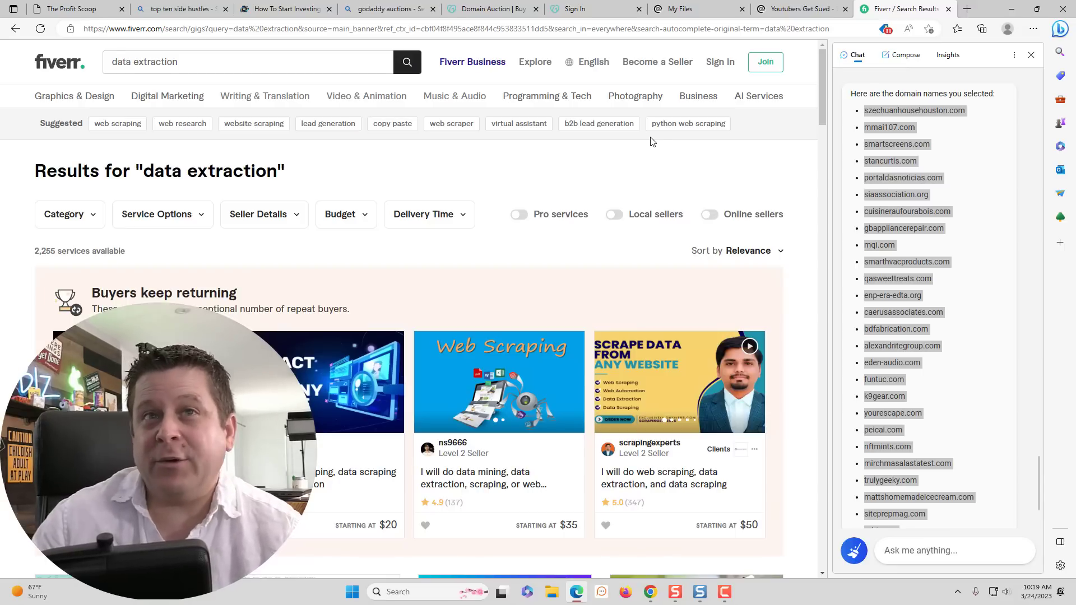
Browse the Fiverr data-extraction gigs priced from $5, then return to the side hustles results
scroll(down, 3)
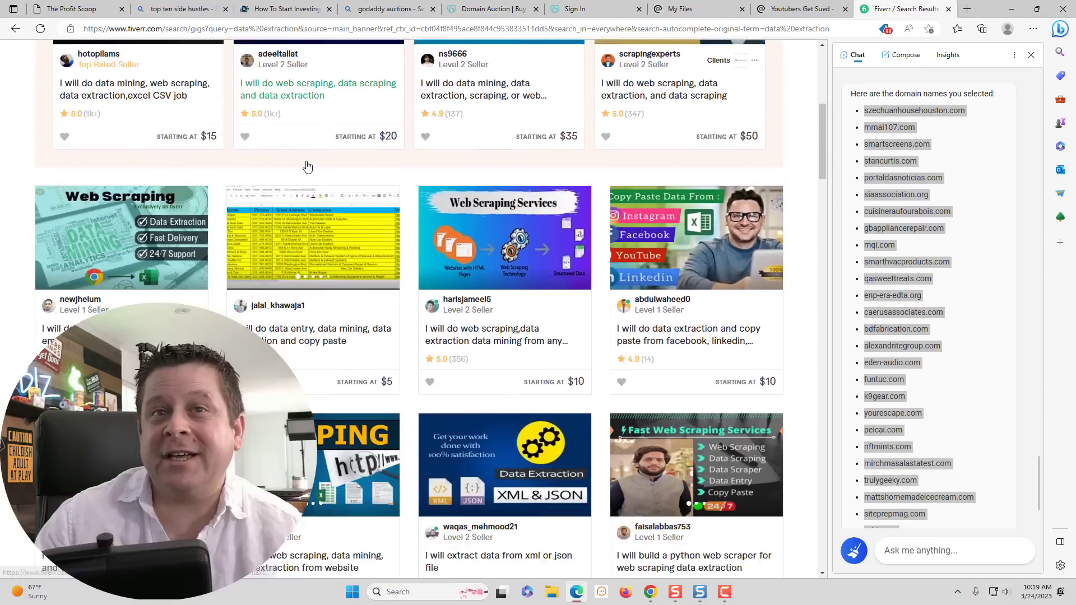
scroll(down, 3)
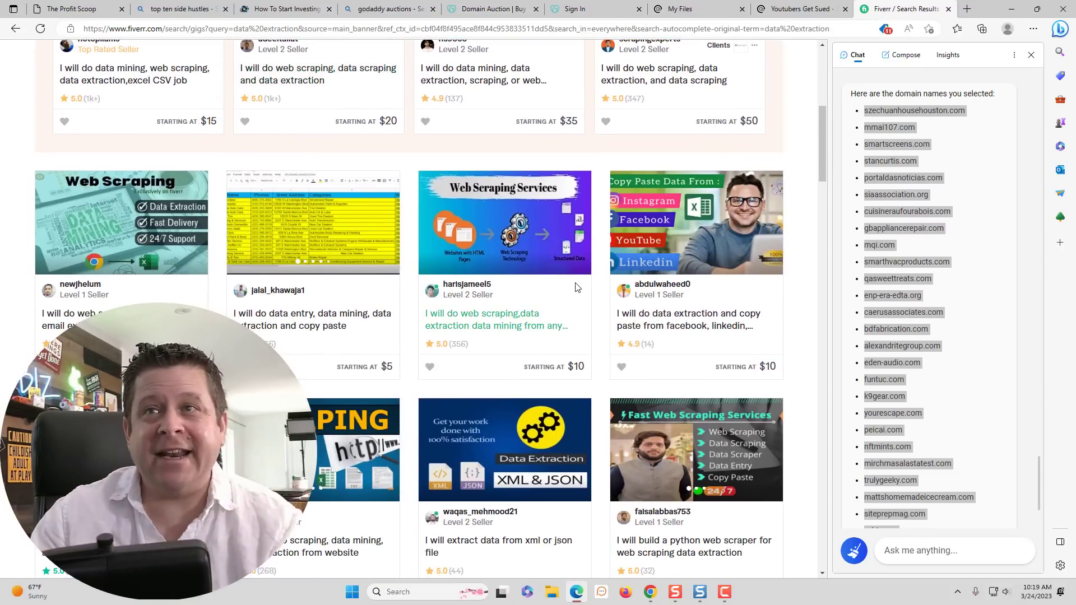
scroll(down, 3)
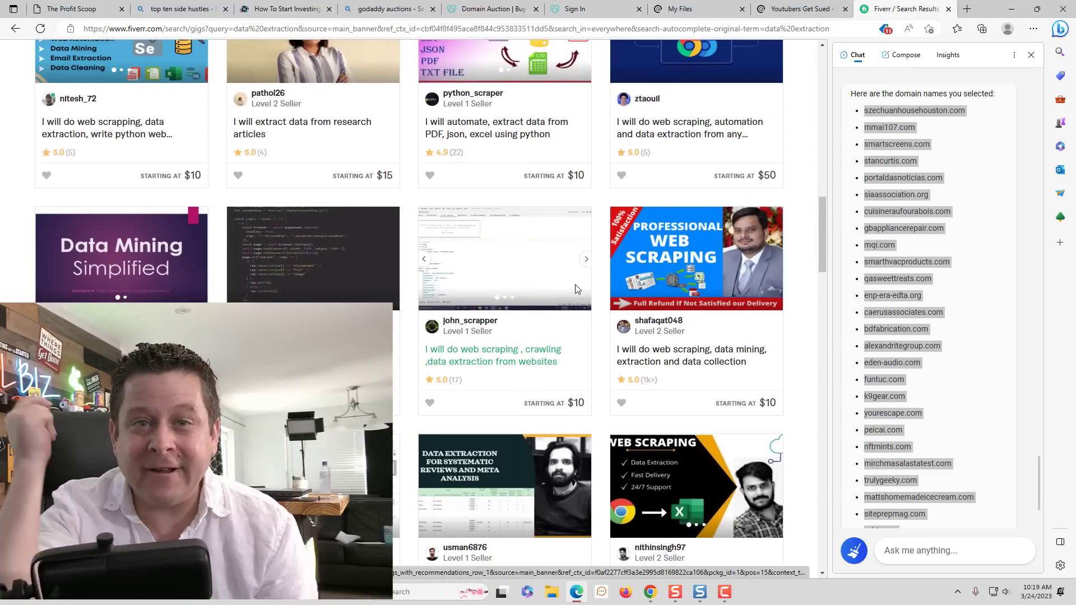
click(181, 9)
text(what are the top 2023 si)
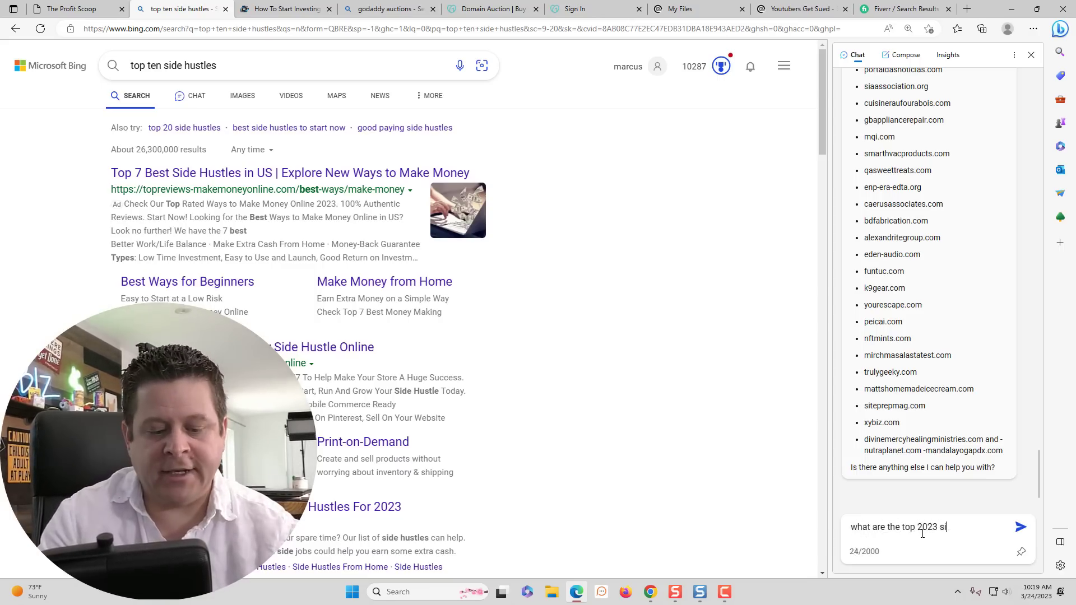
Send 'what are the top 2023 side hustles' in Bing Chat
click(1020, 526)
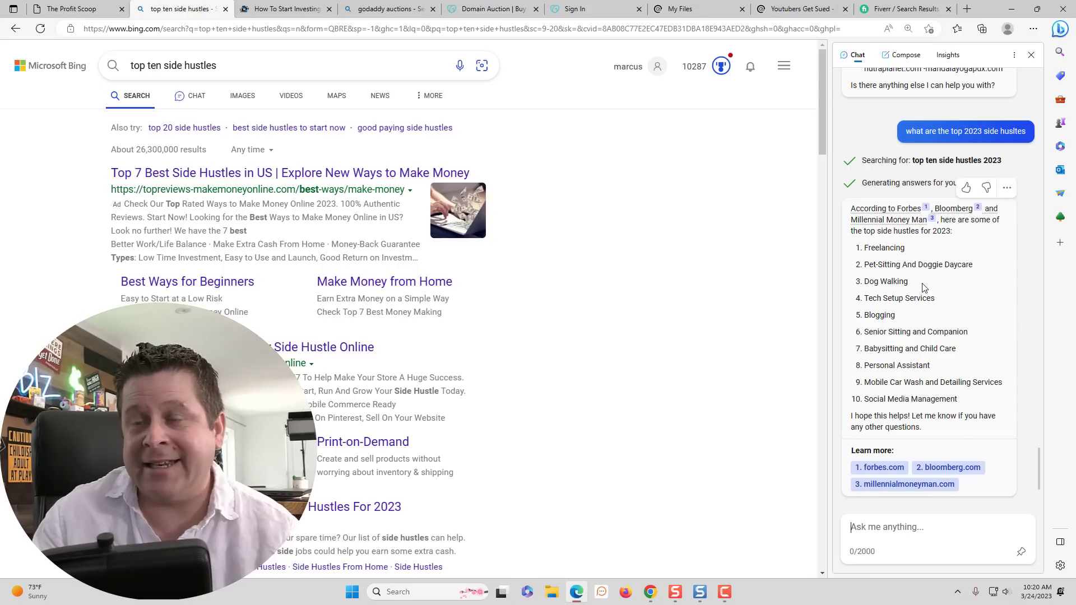
mouse_move(601, 592)
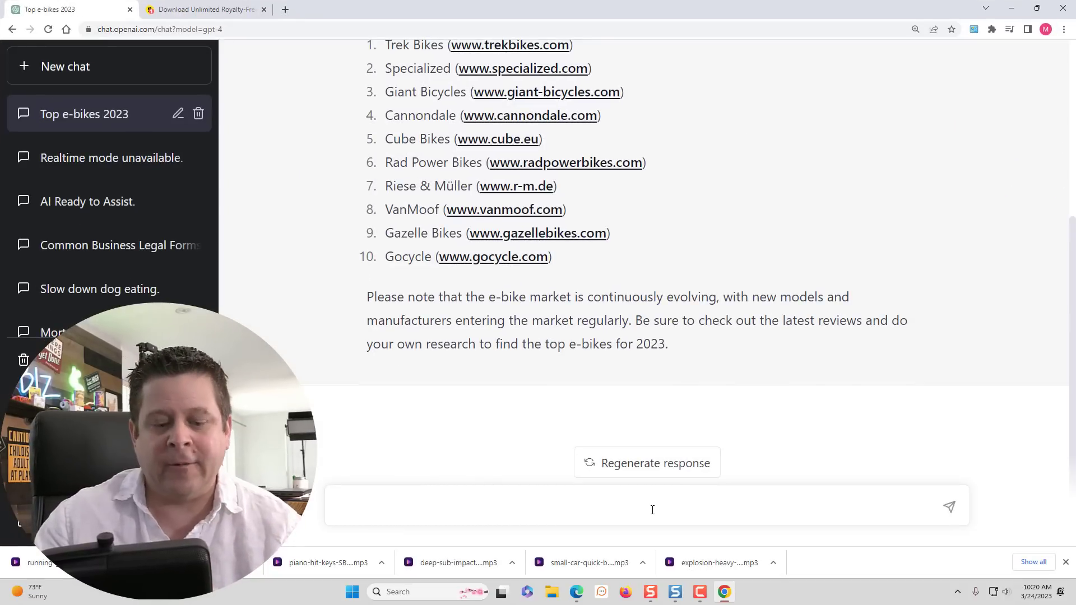
Draft 'write me an article about these side hustles' in ChatGPT's message box
text(write me an article about th)
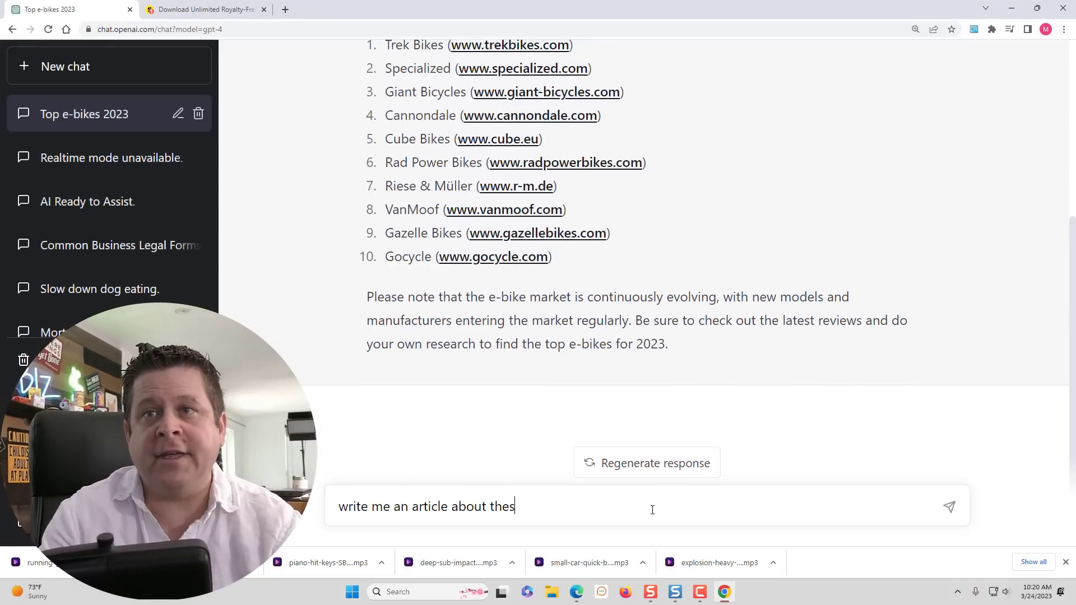
text(e side hustles)
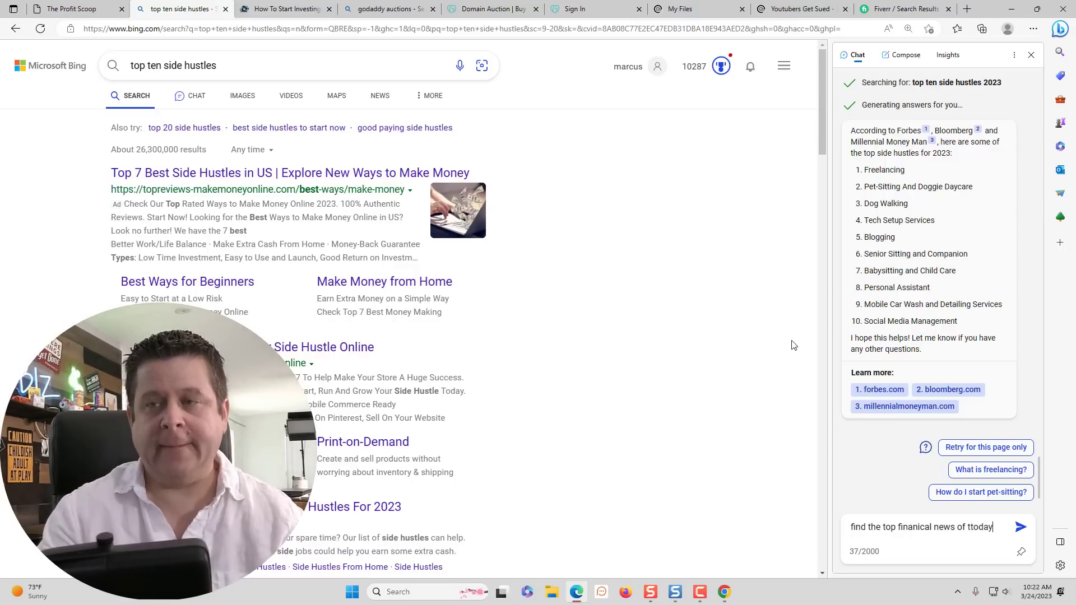
Send the question about today's financial news, then switch the sidebar to Compose
click(1021, 527)
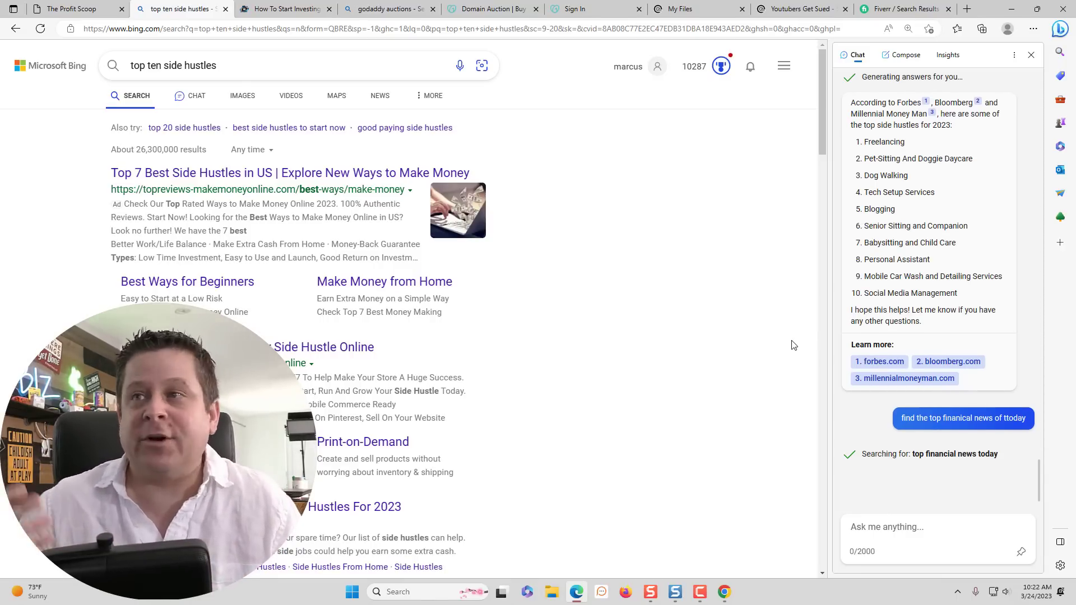
click(905, 55)
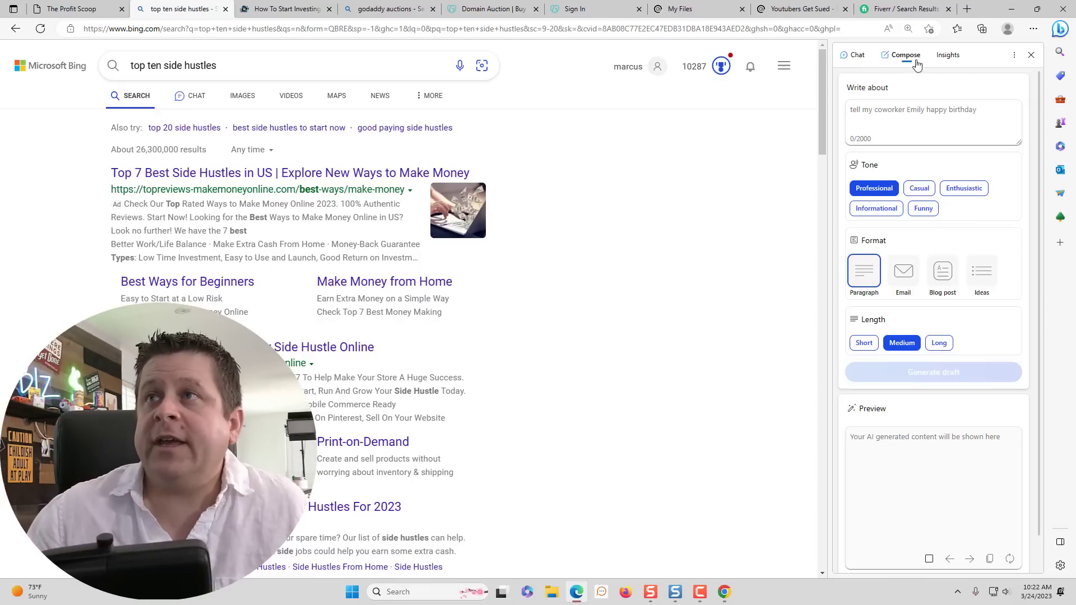
Review the composer's Tone, Format and Length options, then return to the Chat tab
click(947, 55)
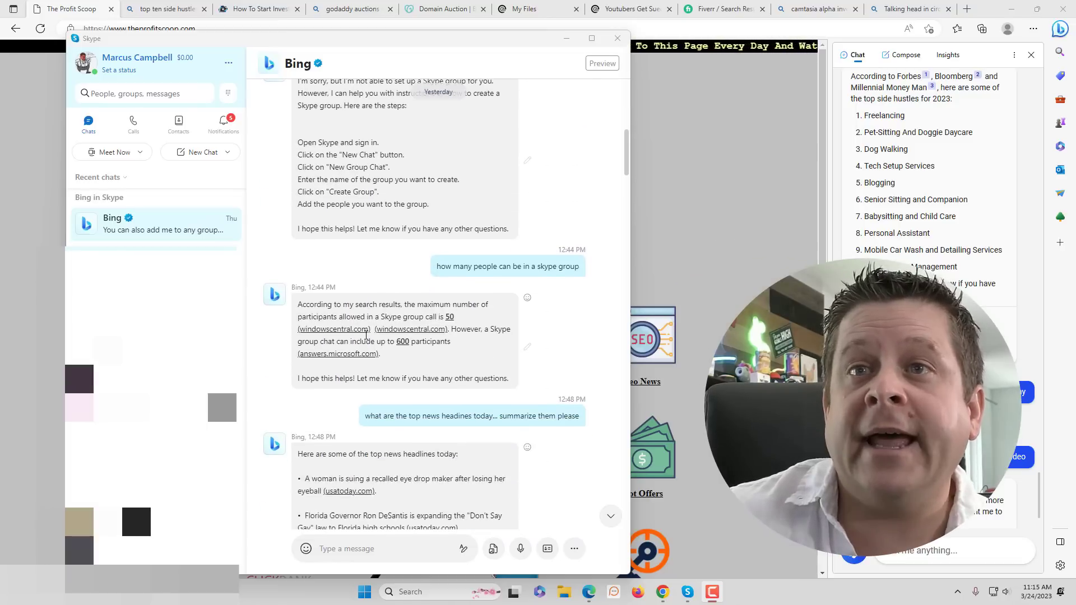
scroll(down, 3)
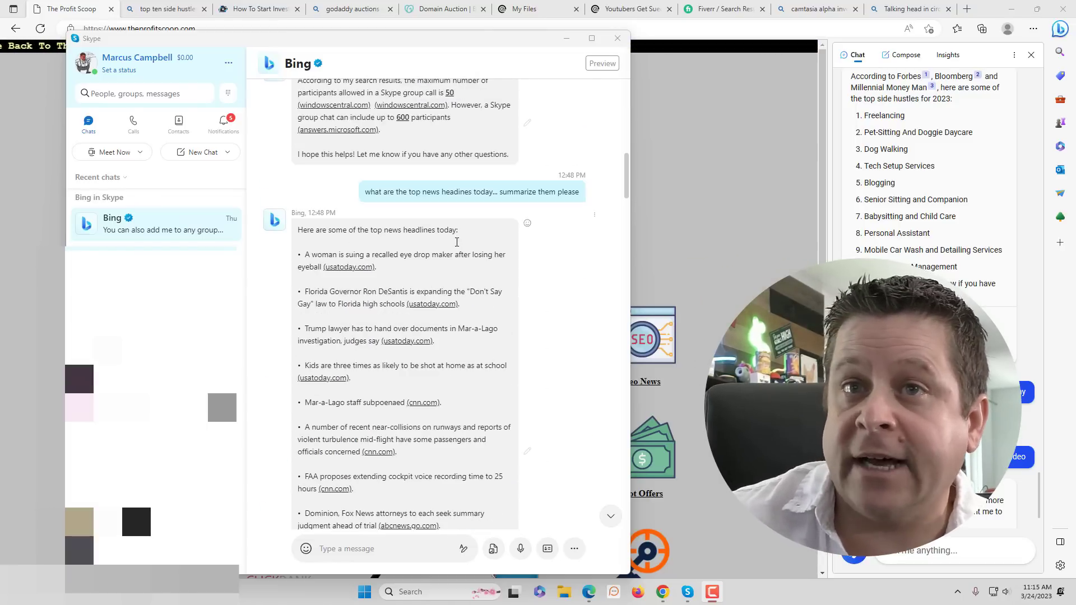
scroll(down, 3)
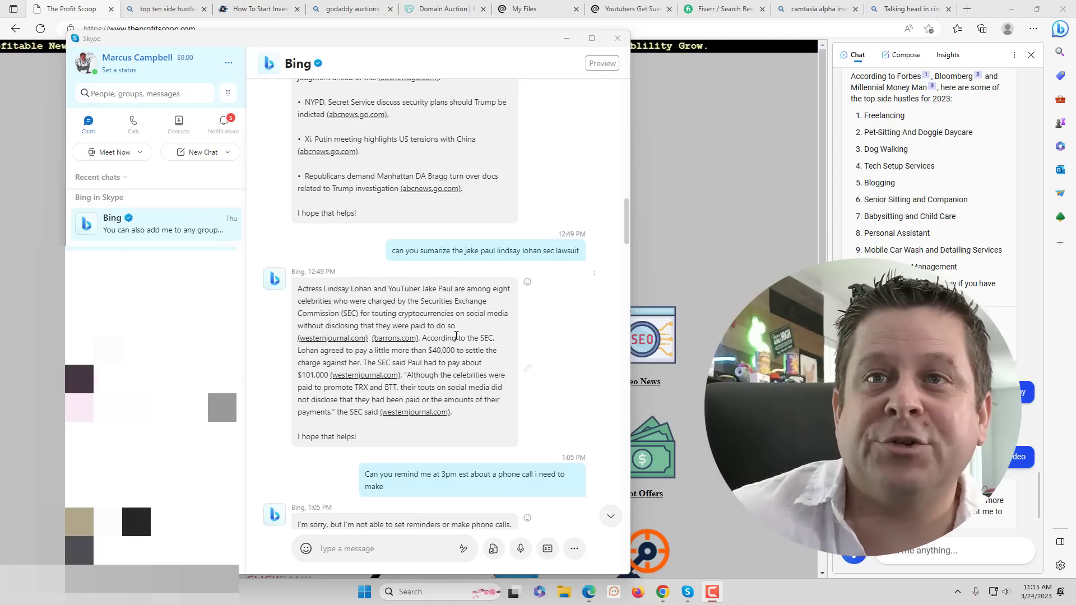
scroll(down, 3)
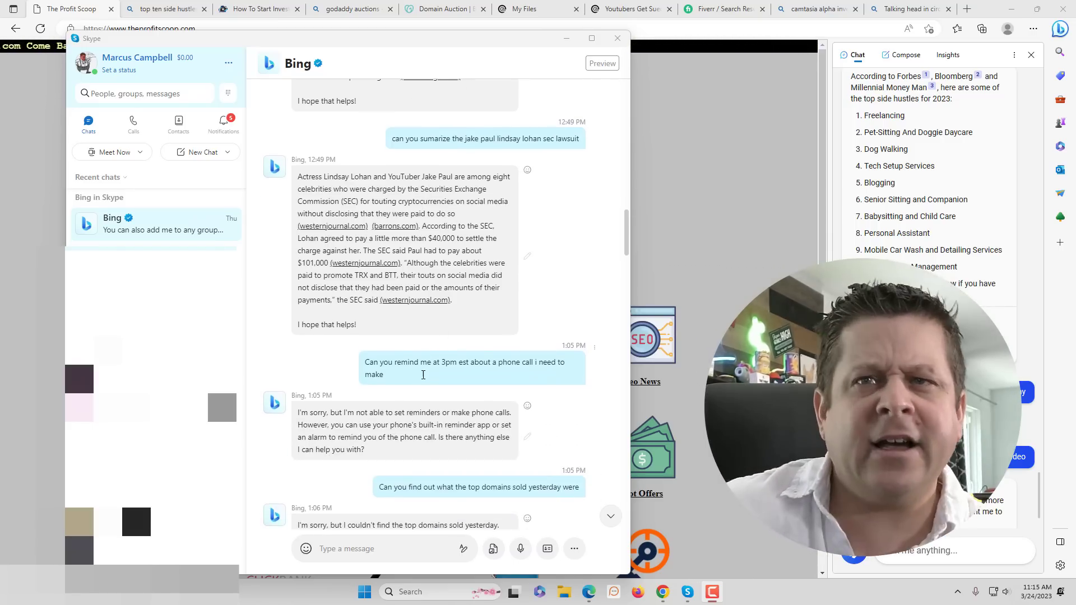
drag(365, 361, 385, 375)
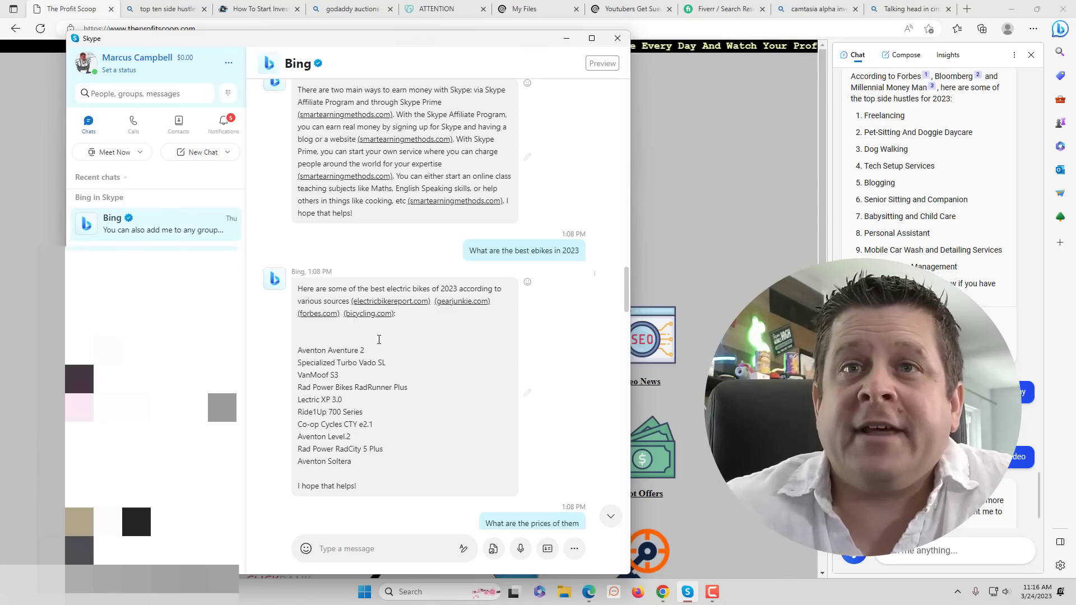
scroll(down, 3)
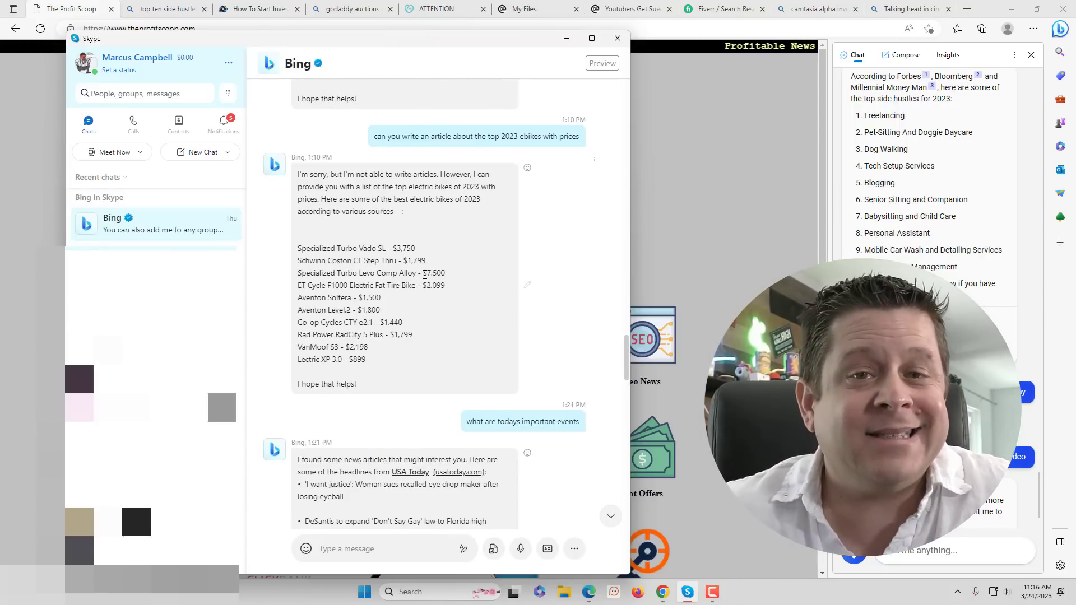
scroll(down, 3)
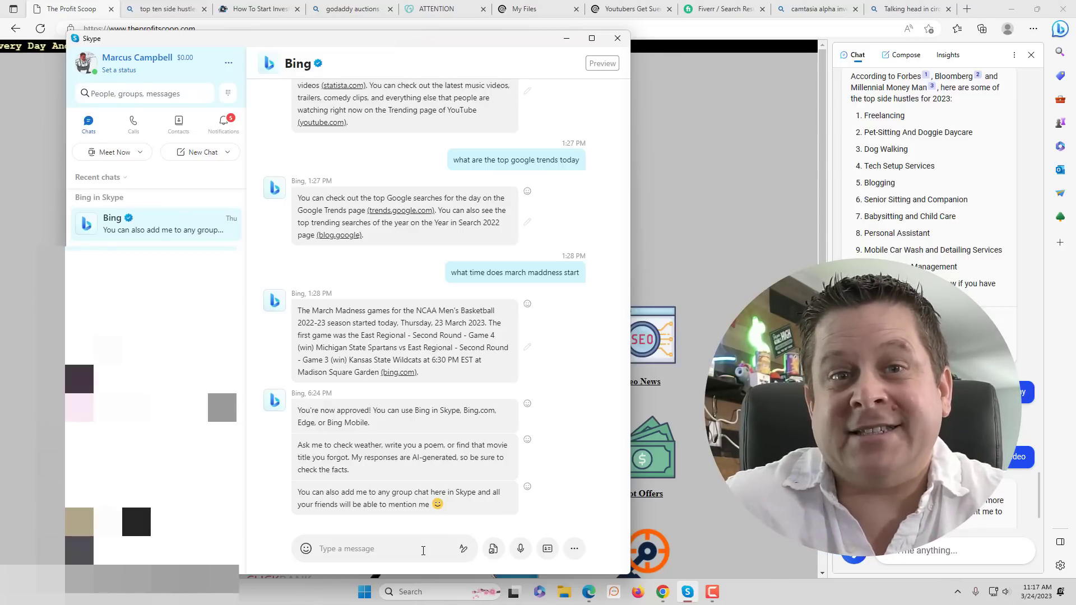
Ask Skype's Bing chat 'find me todays top financial news'
text(find me)
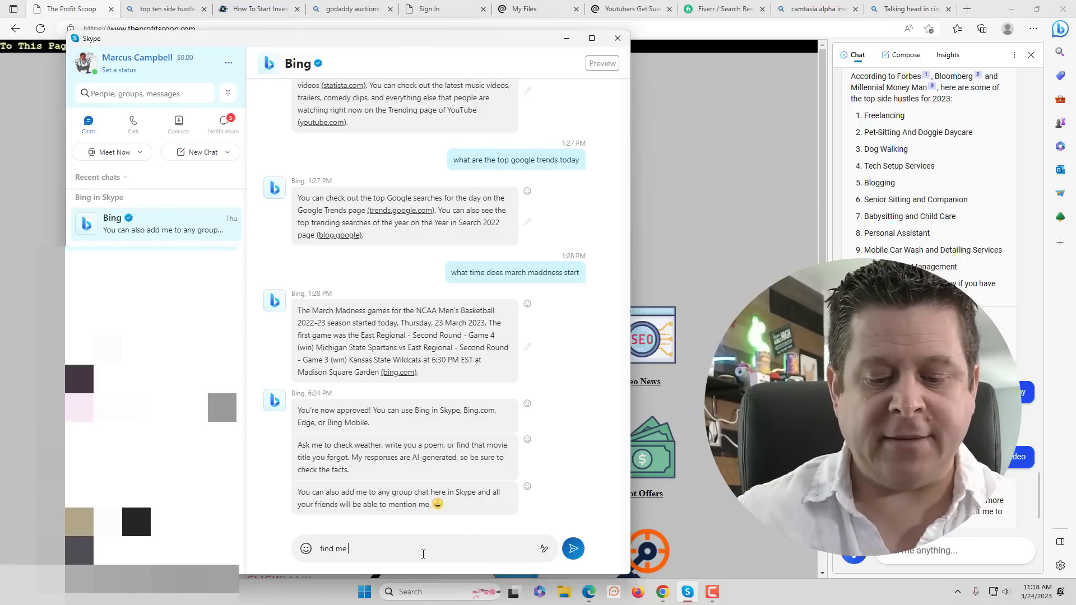
text(todays top fi)
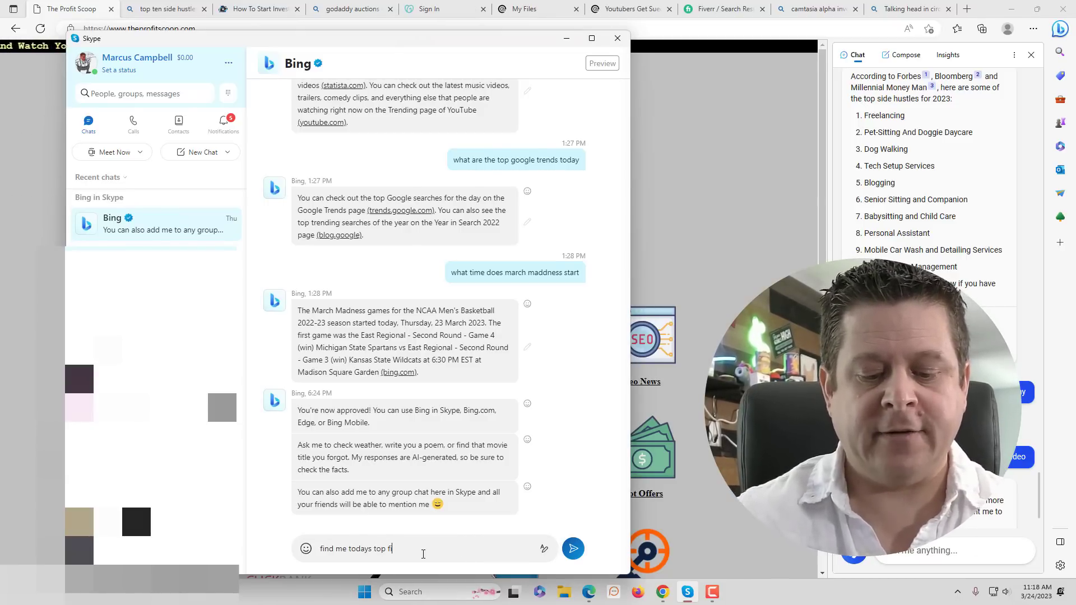
click(572, 549)
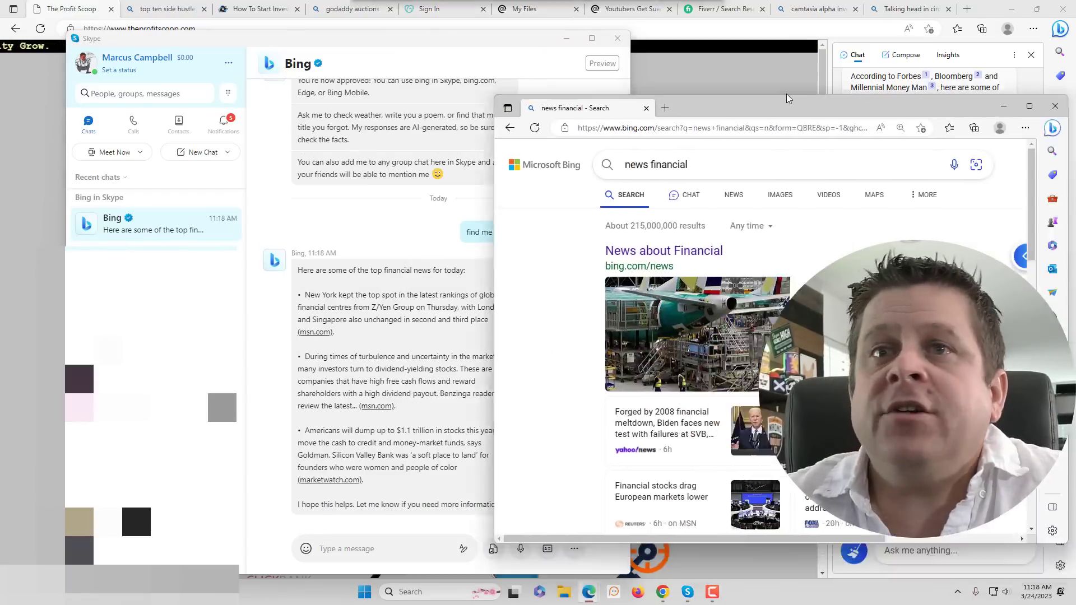
Continue the 'news financial' Bing search as a new Balanced-style chat
scroll(down, 3)
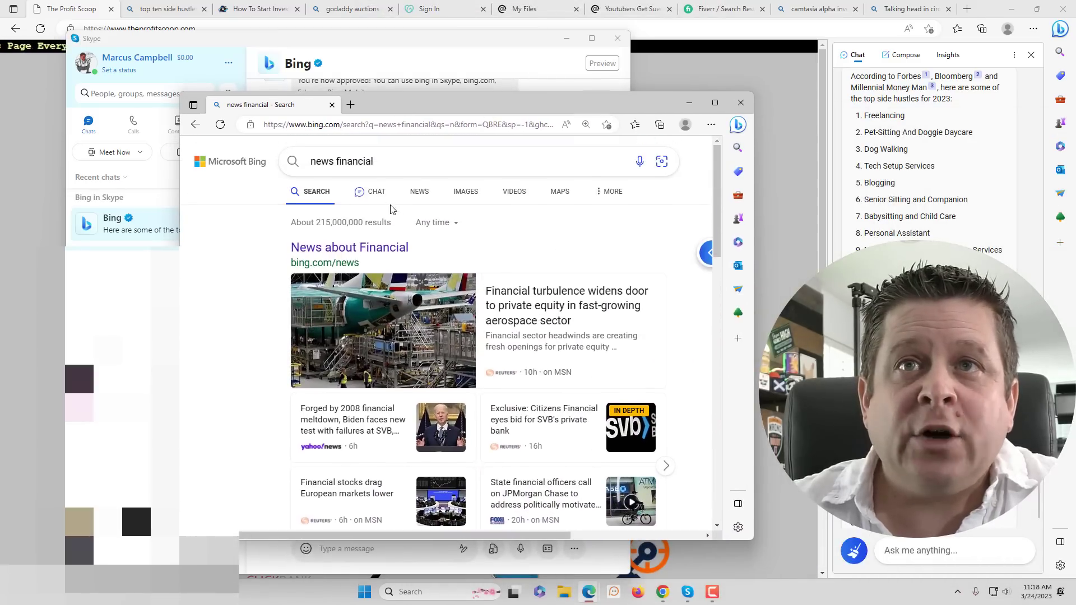
click(375, 191)
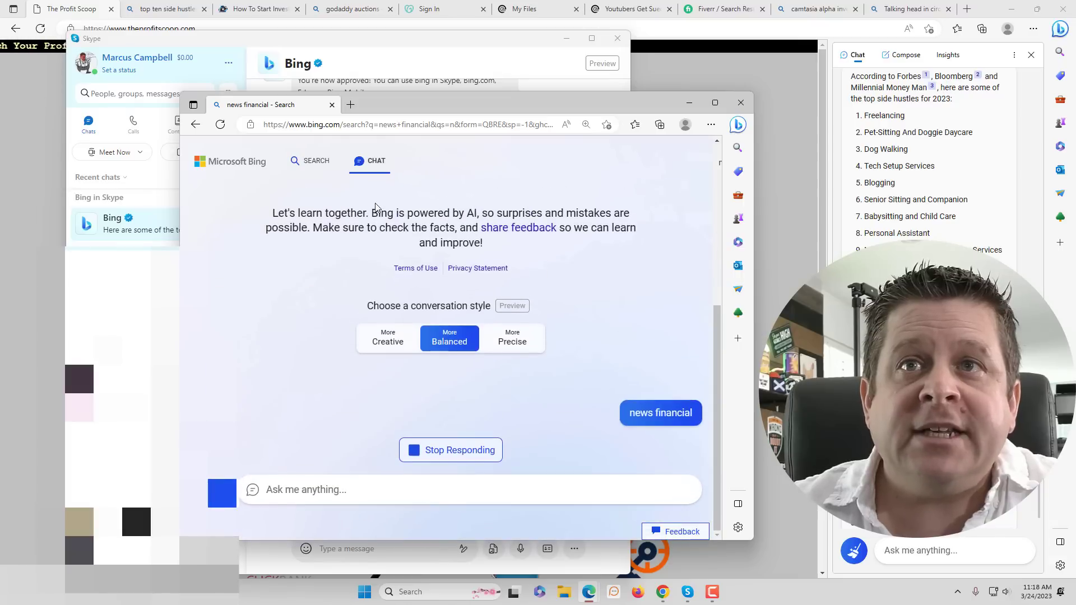